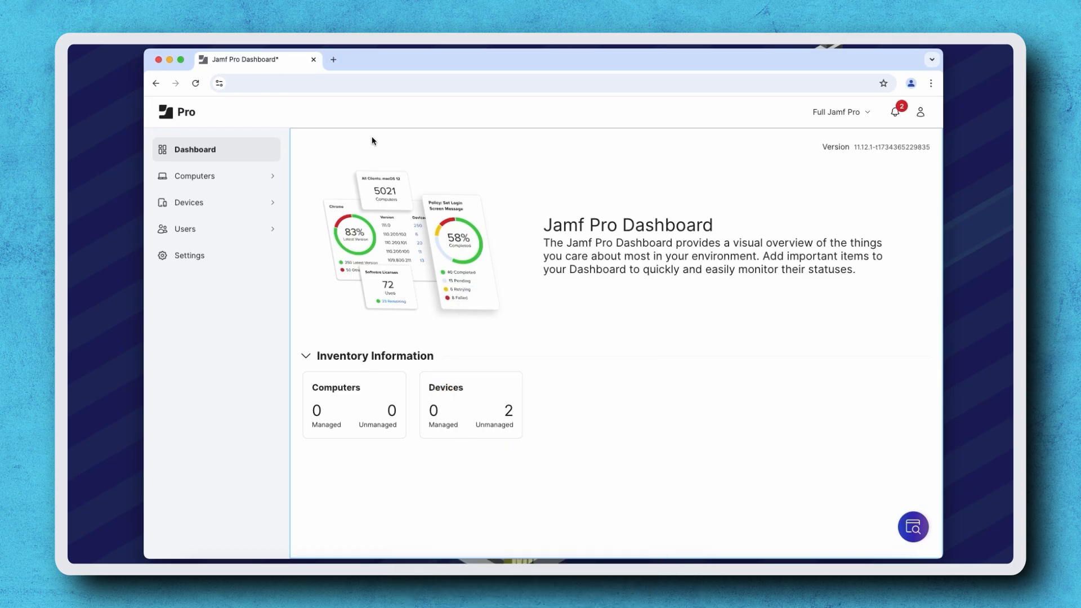
- Go to Computers > Configuration Profiles to list the four existing computer profiles
left_click(195, 176)
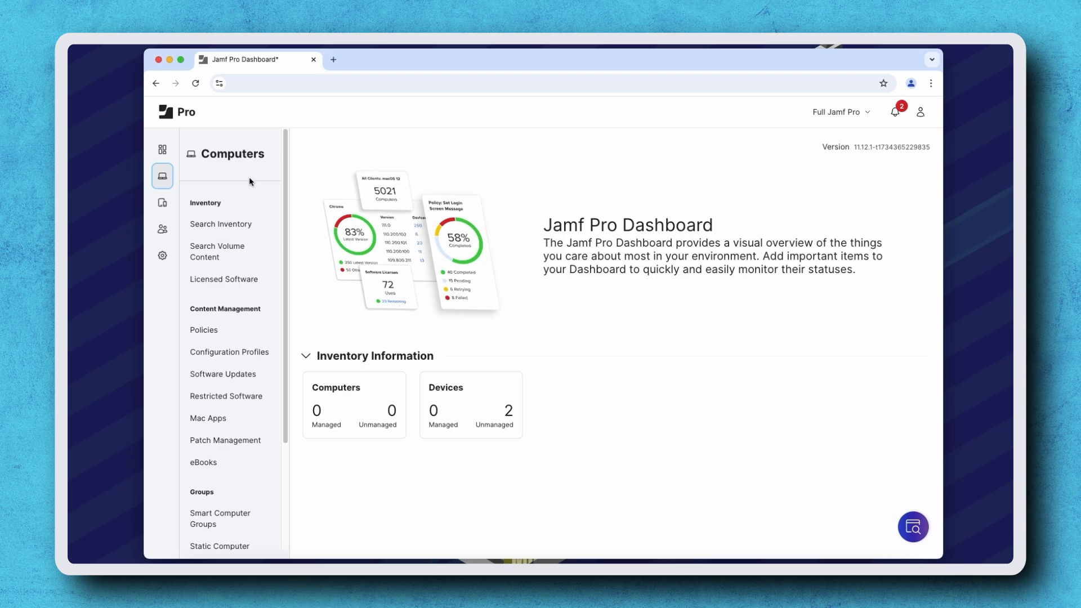
left_click(229, 352)
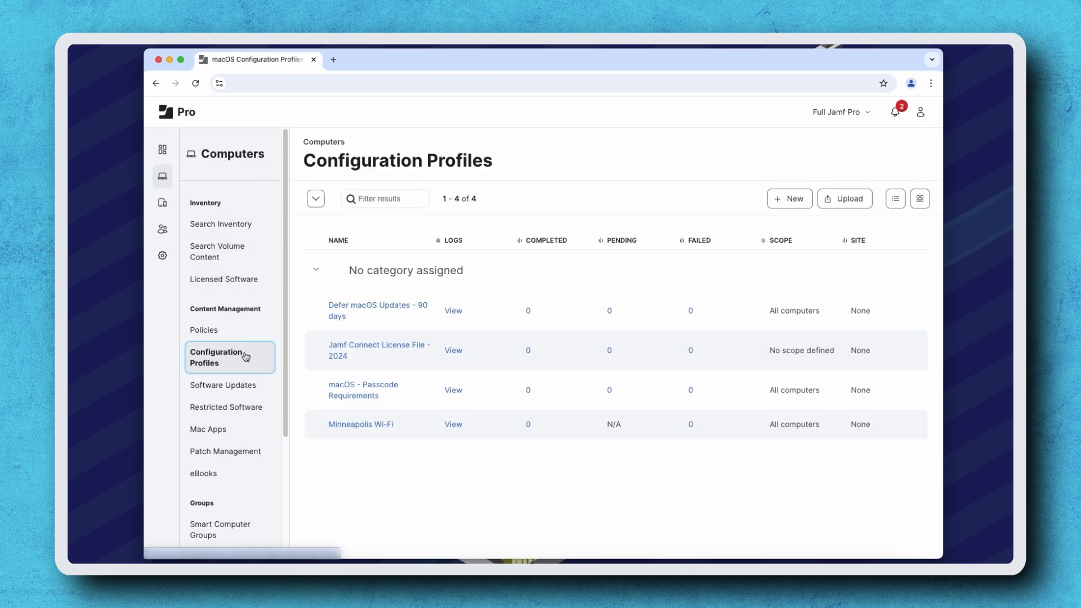
- Create a new macOS configuration profile named 'Jamf Protect - System Extension'
left_click(788, 198)
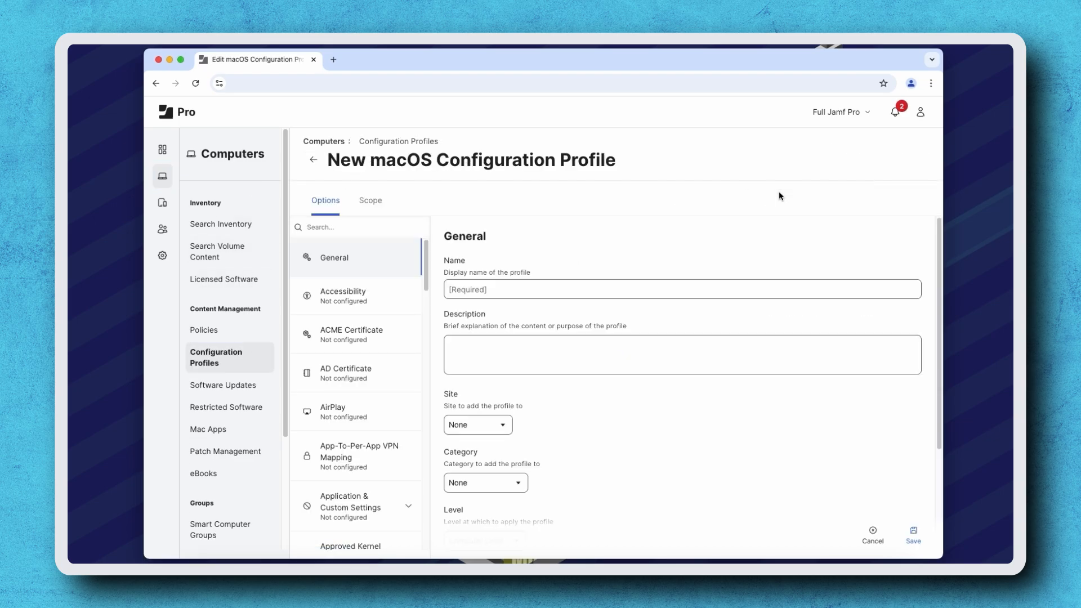
type("Jamf Protect")
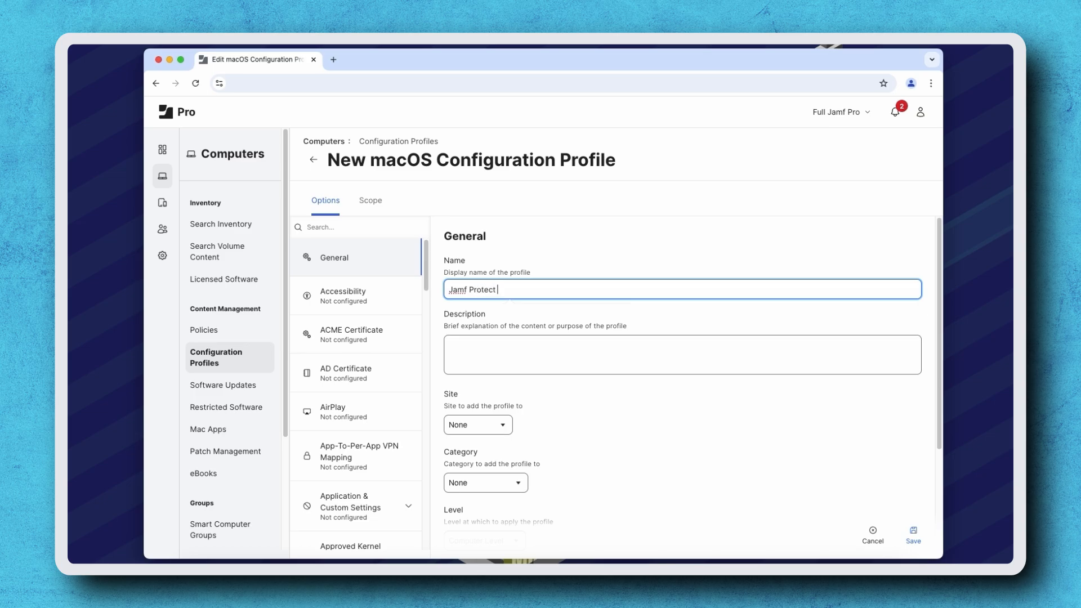
type("- System Extension")
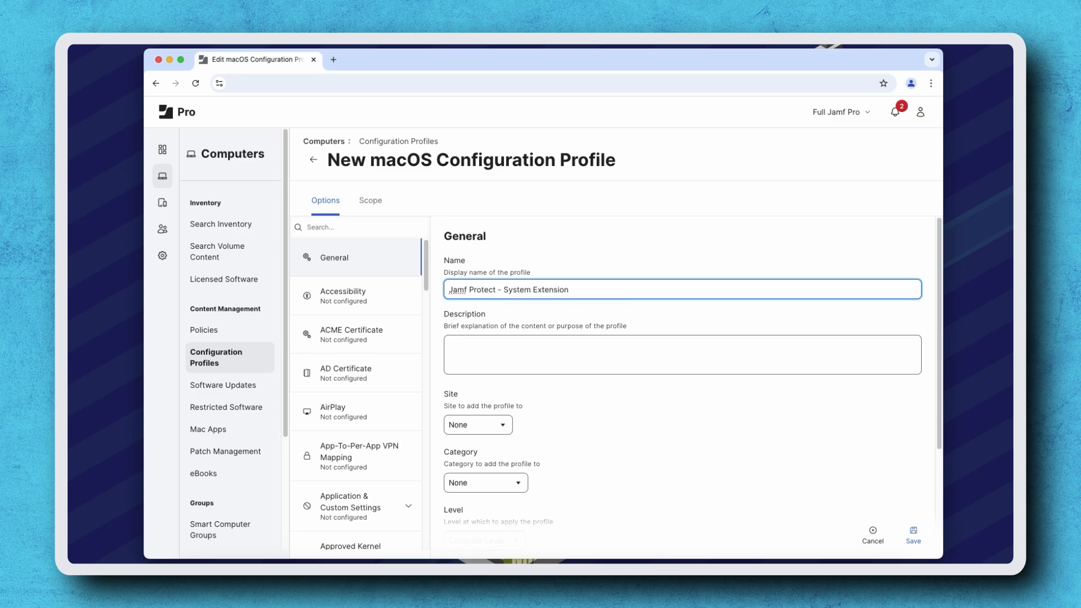
- Add a System Extensions payload with Display Name 'Jamf Protect'
type("system")
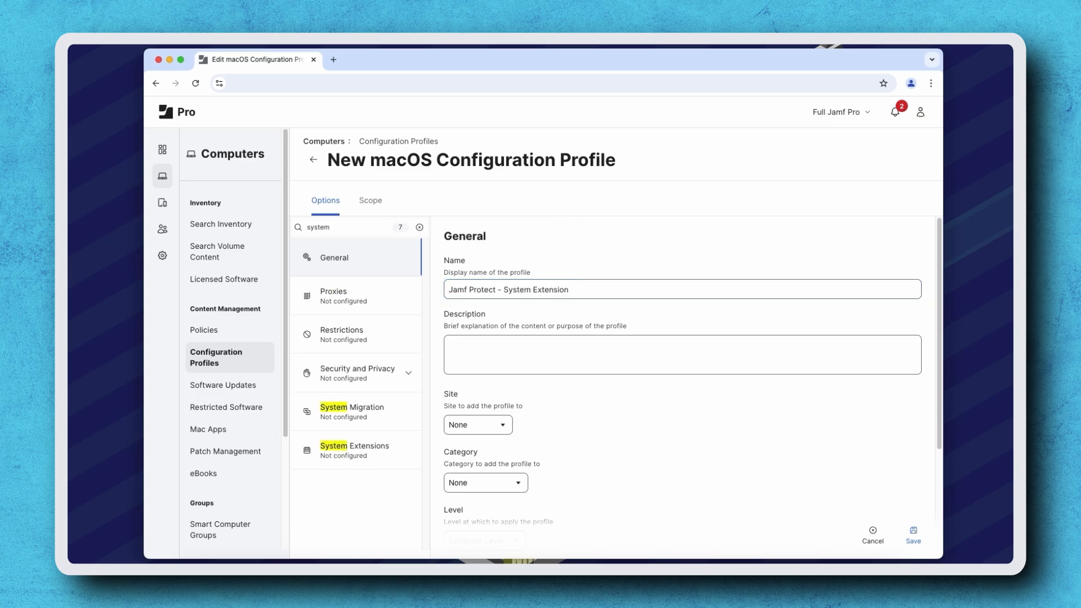
left_click(353, 451)
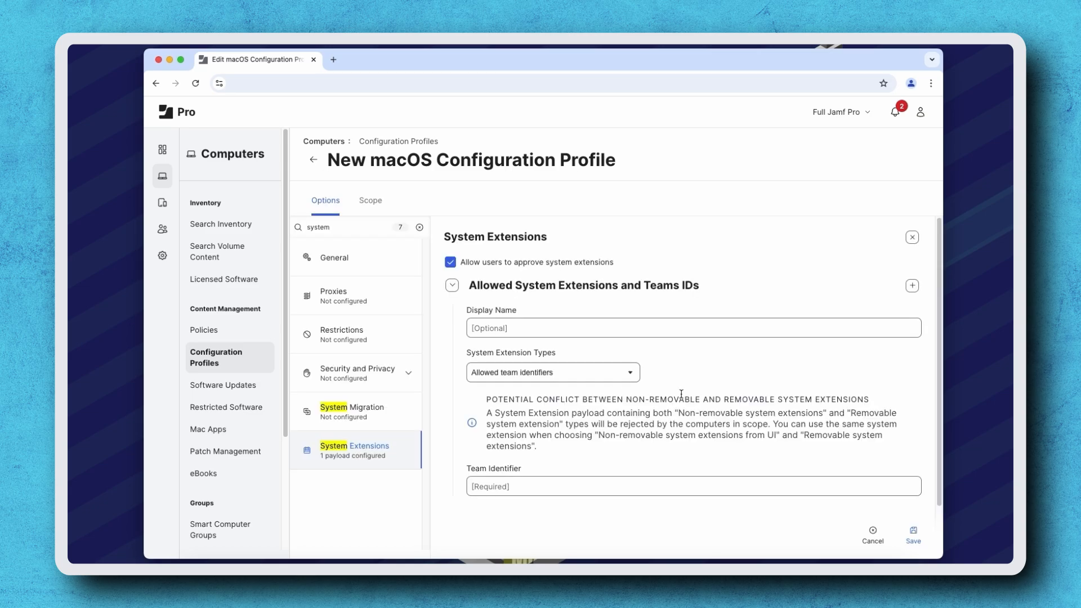
type("Jamf Protect")
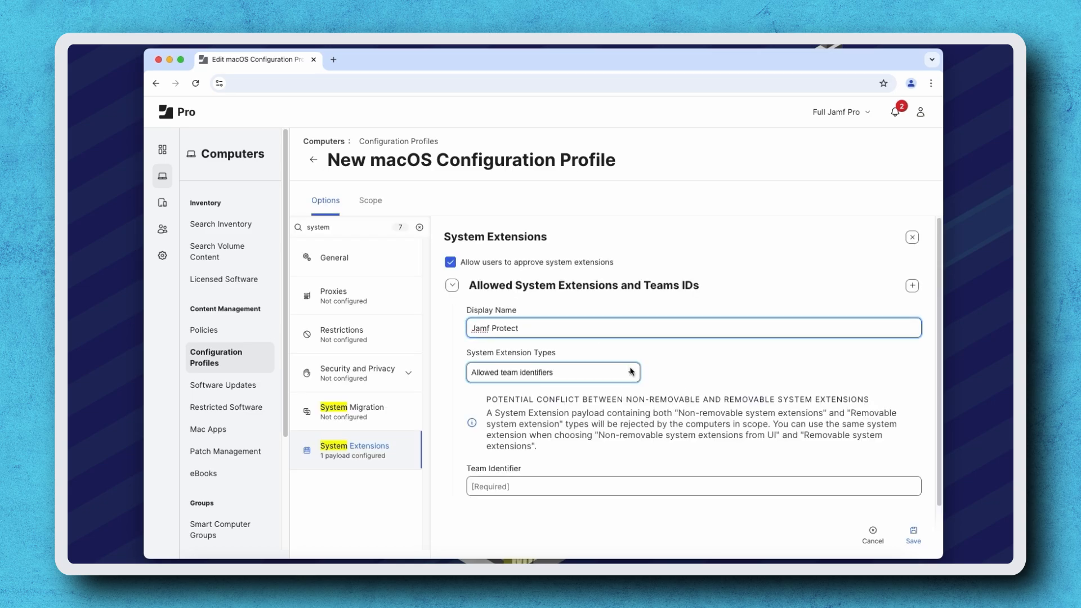
- Set the System Extension Type to 'Non-removable system extensions from UI'
left_click(552, 373)
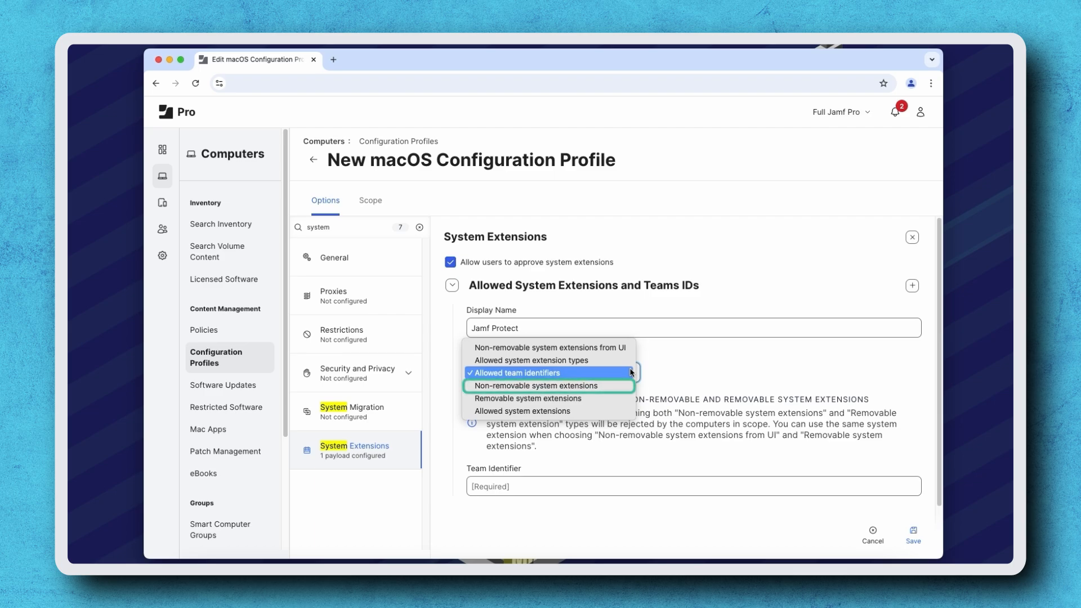
mouse_move(550, 348)
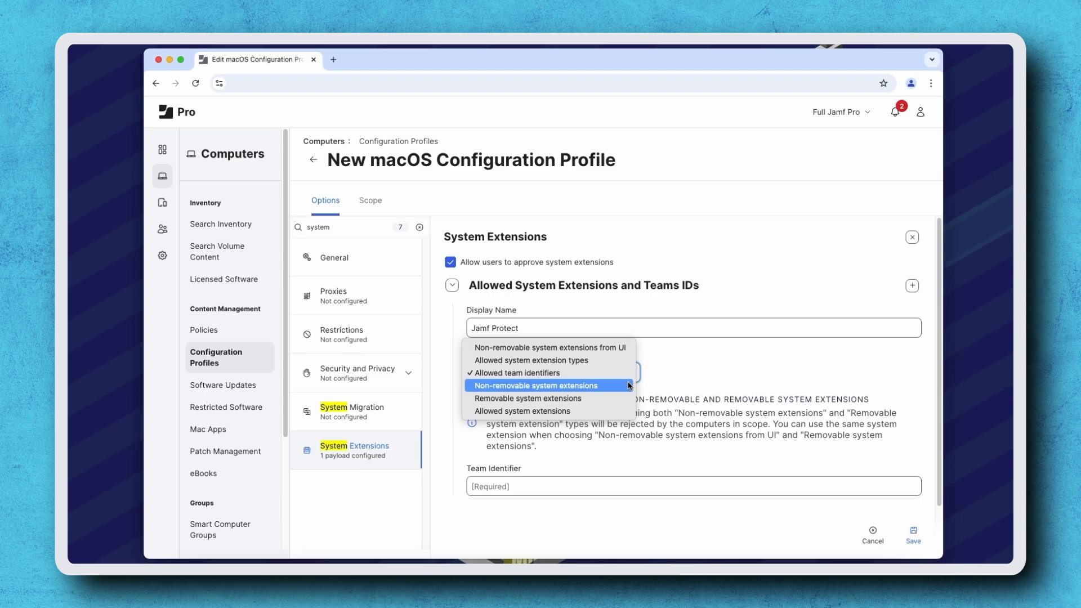
mouse_move(549, 398)
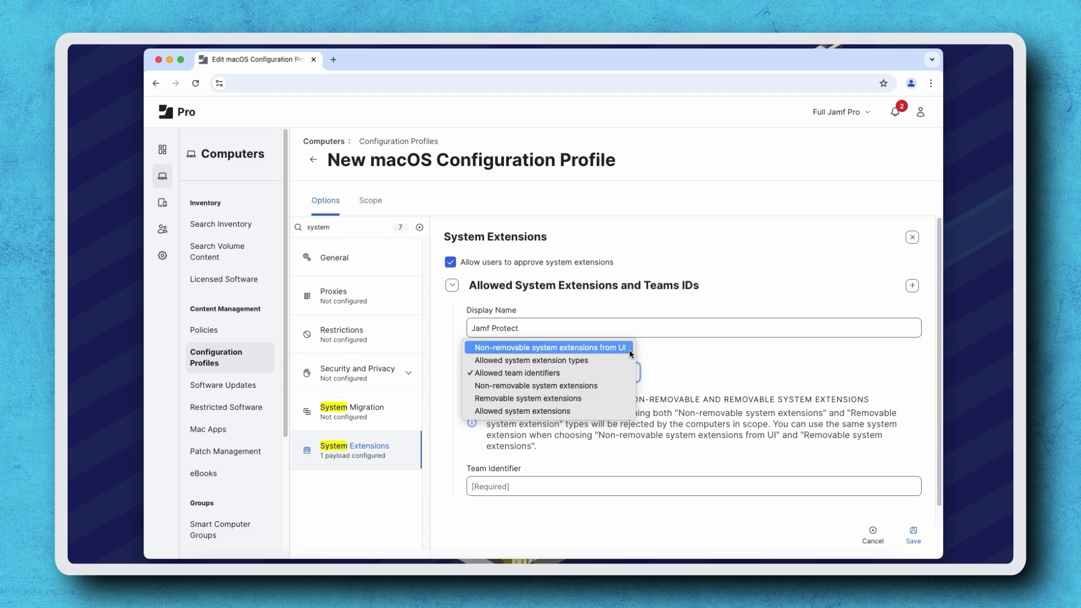
mouse_move(549, 399)
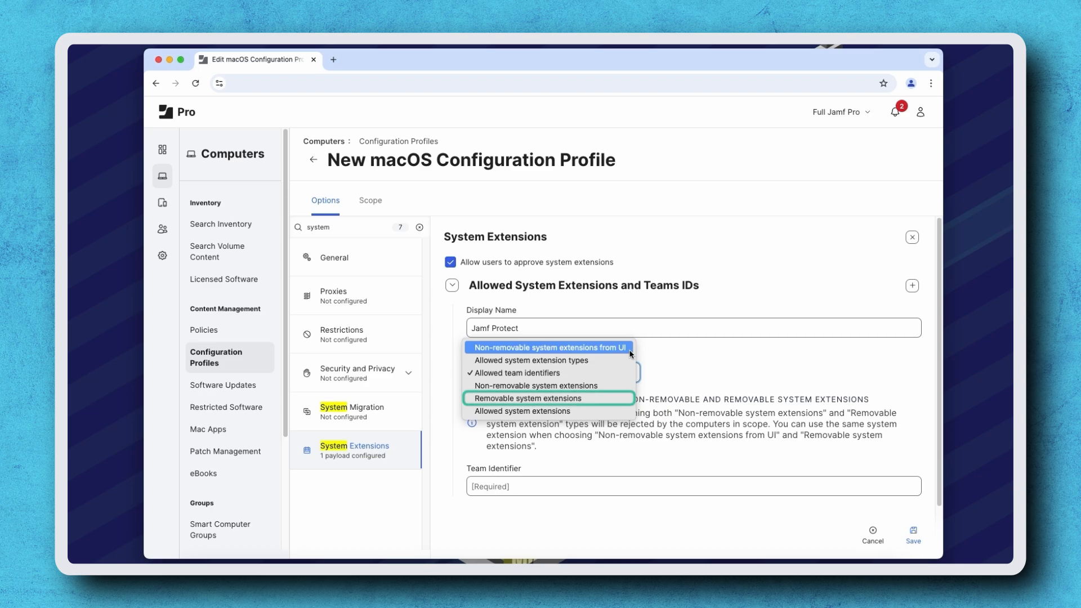
left_click(549, 347)
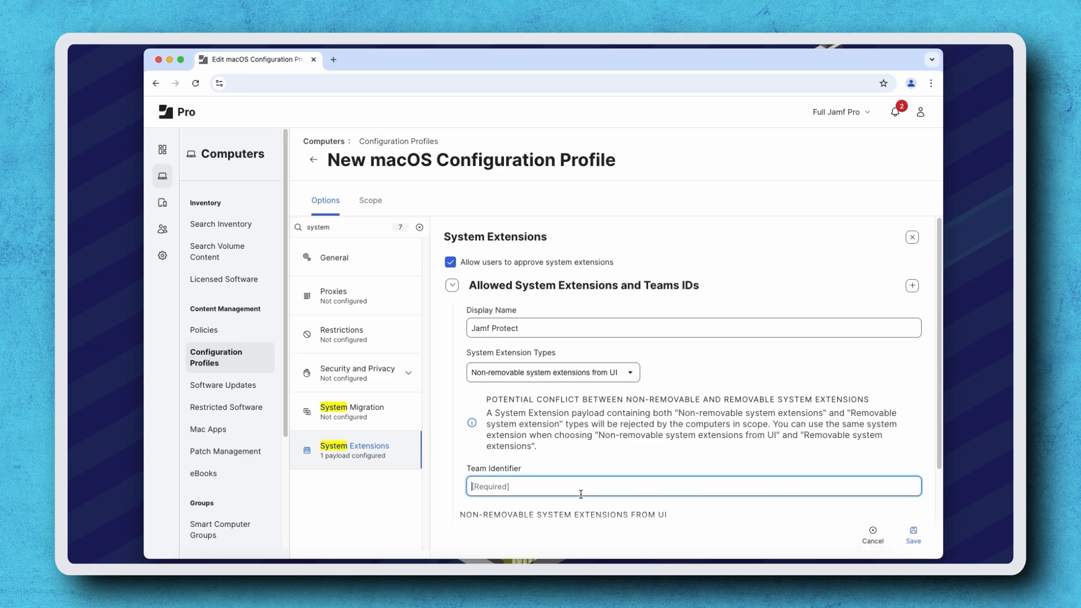
- Enter Team Identifier 483DWKW443 and allow com.jamf.protect.security-extension, then move to Scope
type("483DWKW443")
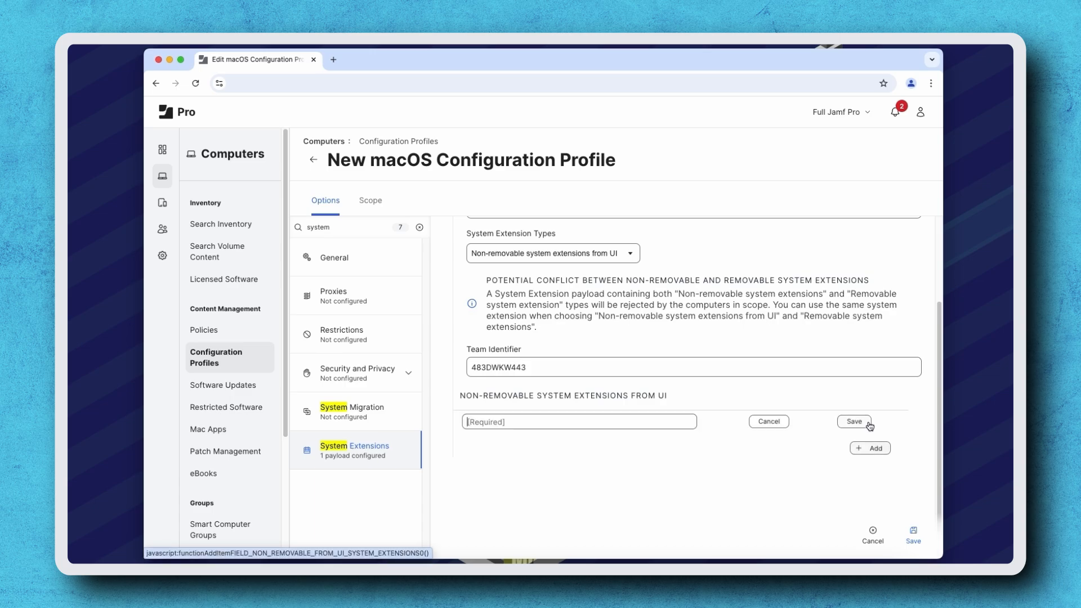
left_click(579, 422)
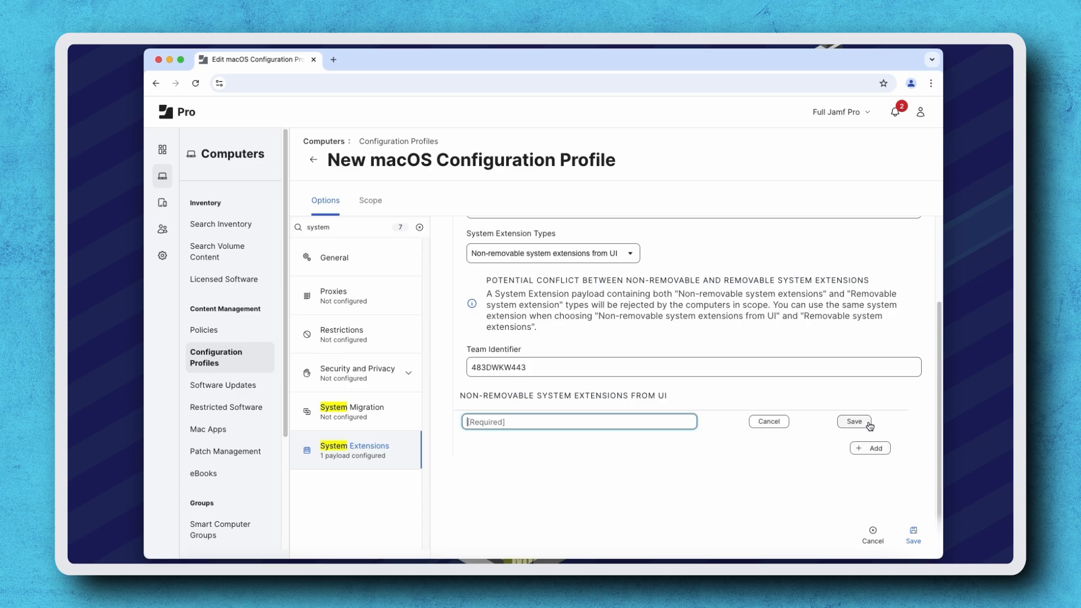
left_click(855, 421)
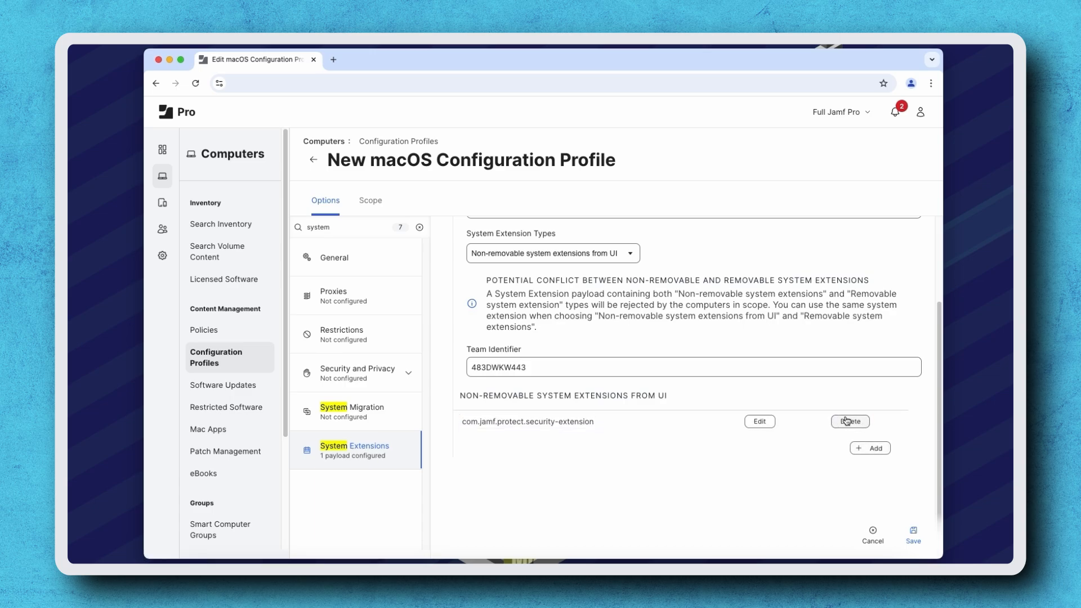
mouse_move(423, 216)
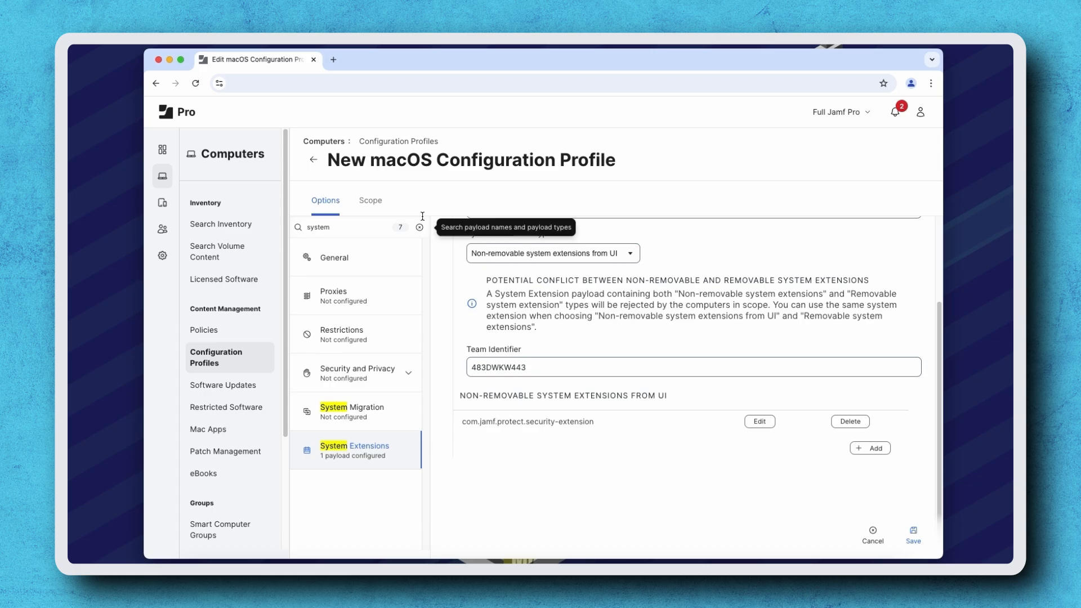
left_click(370, 201)
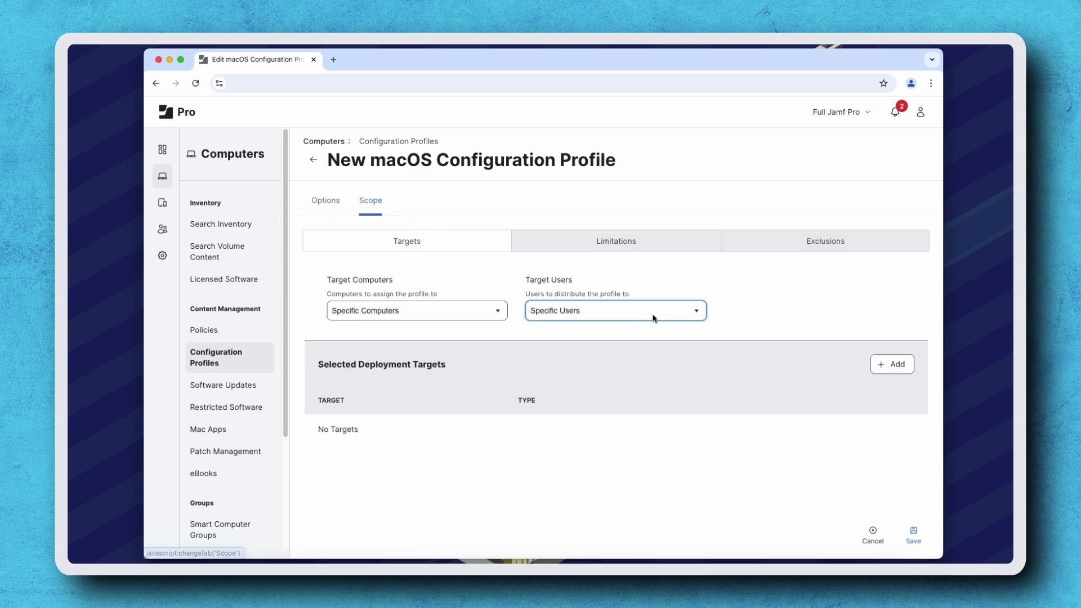
- Target the 'Computers on macOS 15 or greater' smart group and save the profile
left_click(892, 364)
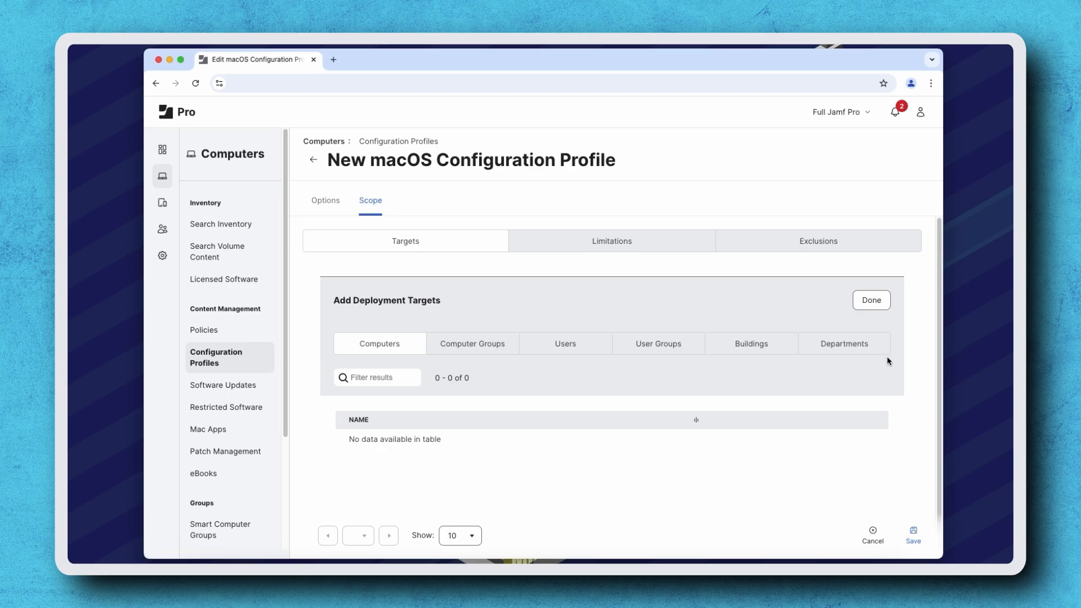
left_click(472, 343)
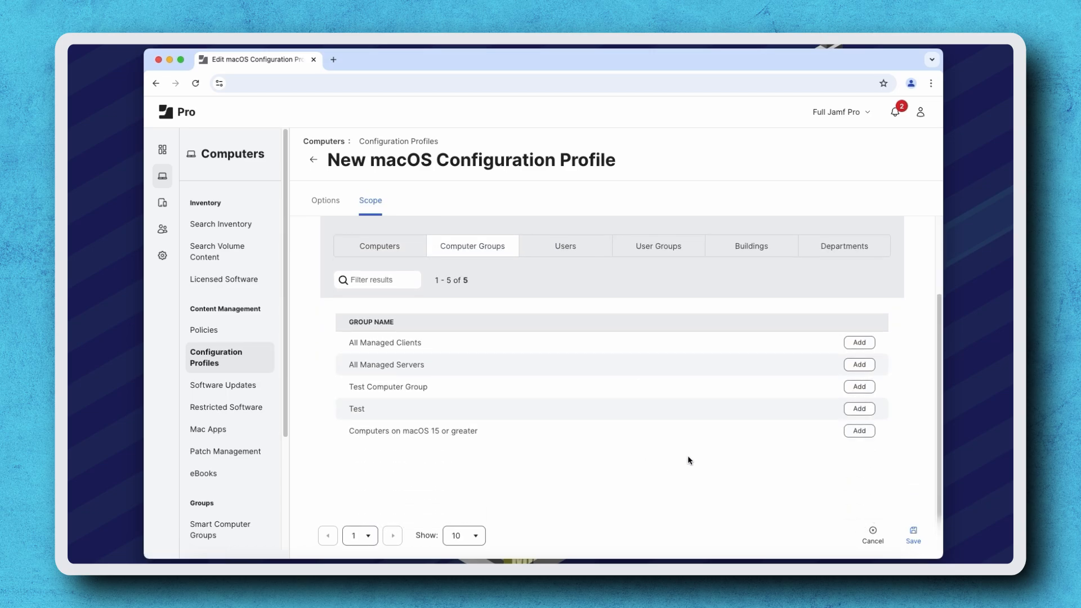
left_click(859, 430)
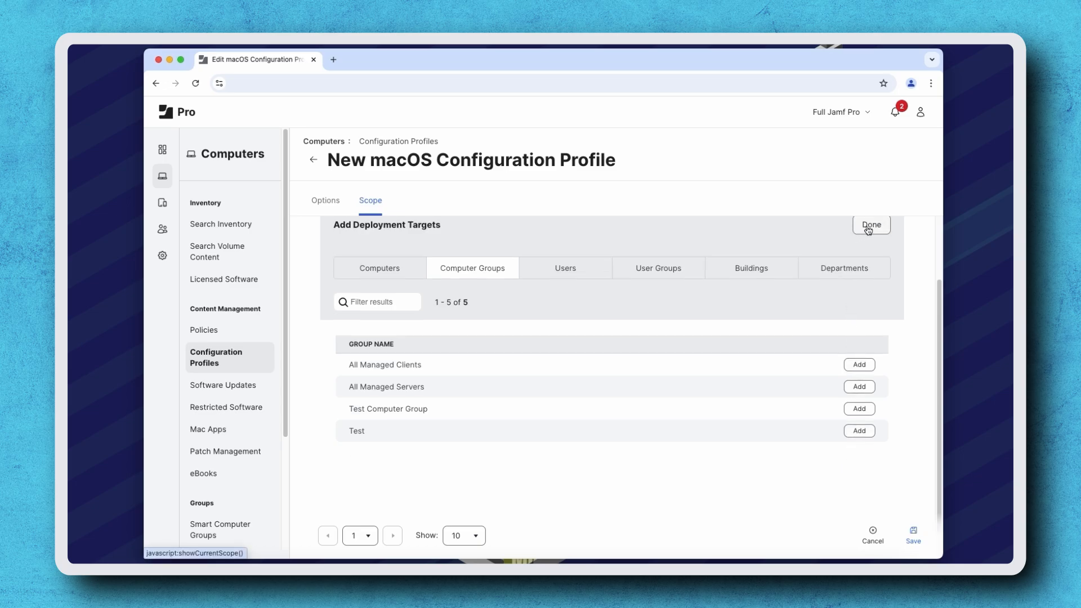
left_click(871, 226)
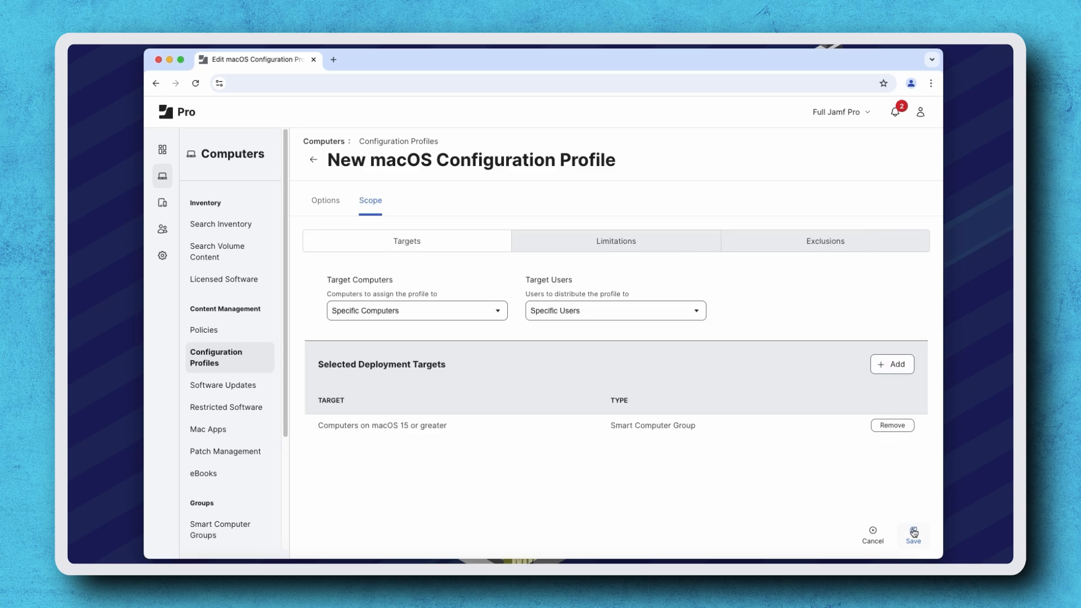
left_click(914, 534)
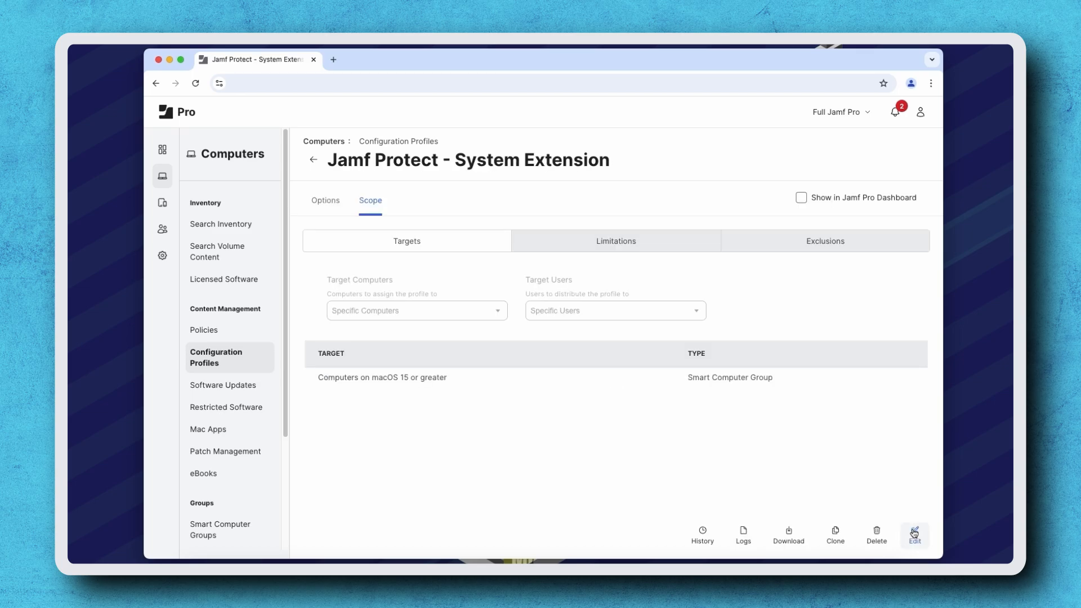